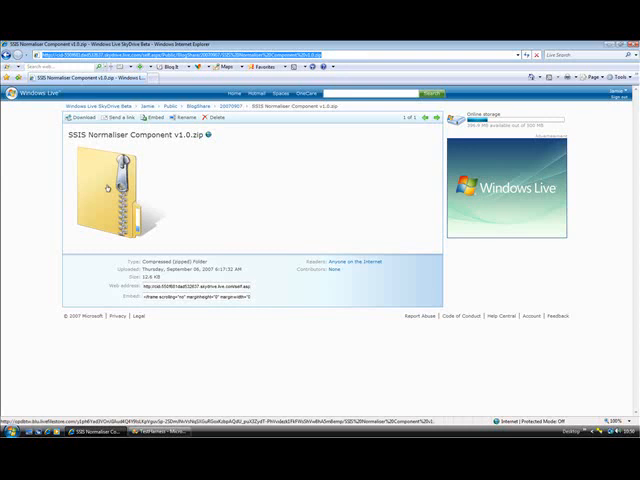
Download the SSIS Normaliser Component v1.0.zip from SkyDrive and open its contents.
left_click(80, 120)
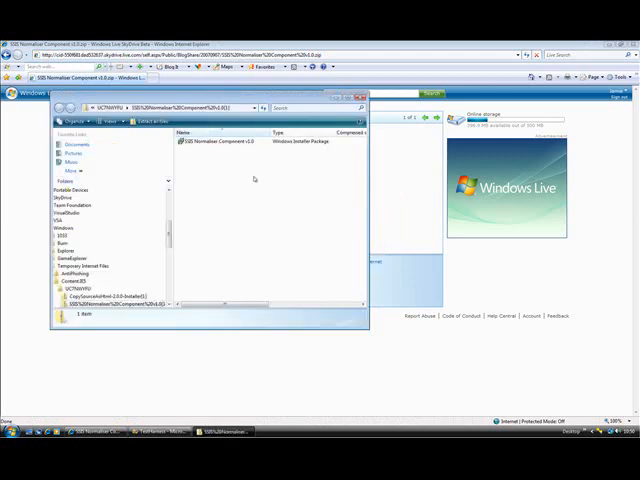
Launch the Normaliser installer package from the zip, allowing it past the security warning.
left_click(215, 145)
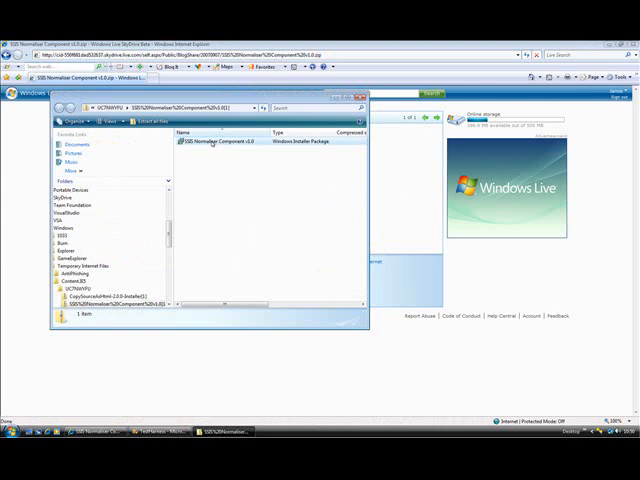
double_click(210, 148)
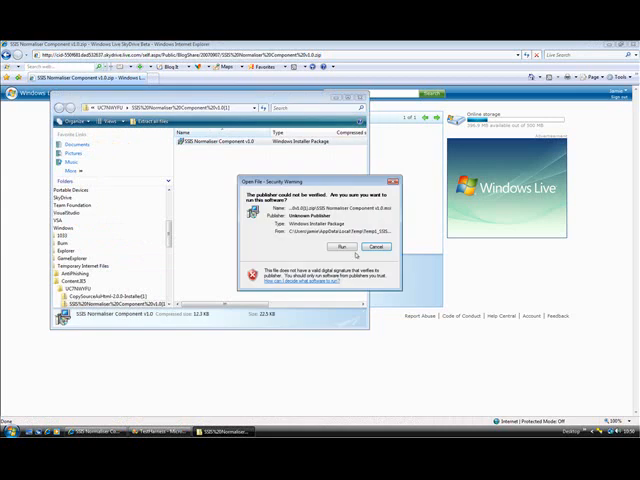
left_click(344, 246)
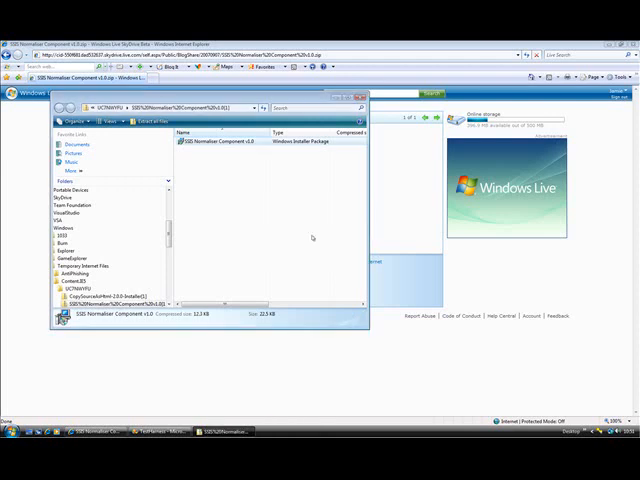
mouse_move(148, 417)
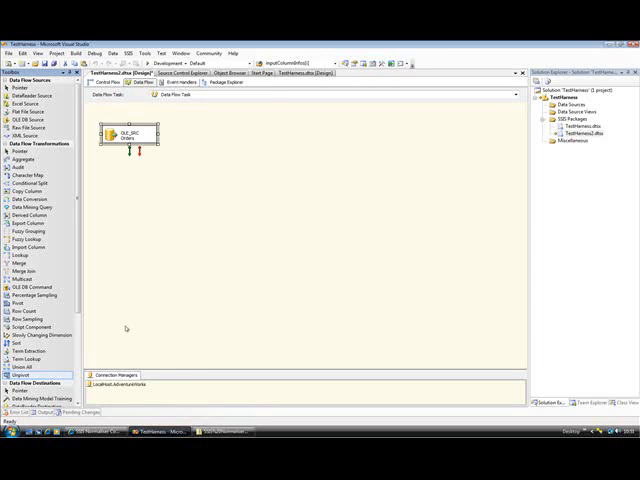
mouse_move(112, 180)
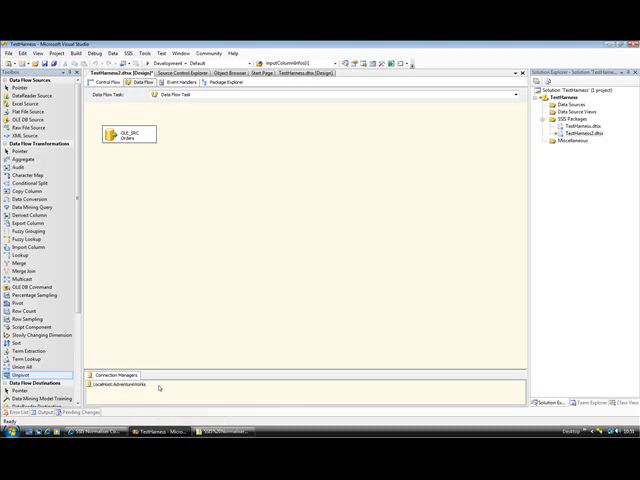
mouse_move(119, 176)
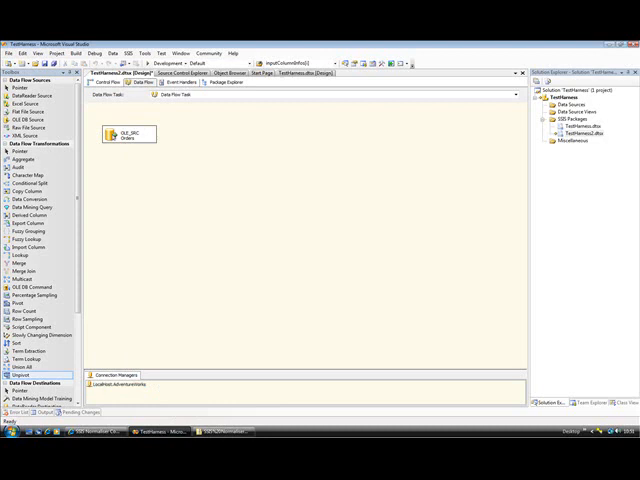
Preview OLE_SRC Orders results, widening columns to read orders SO49169 and SO49170.
double_click(127, 133)
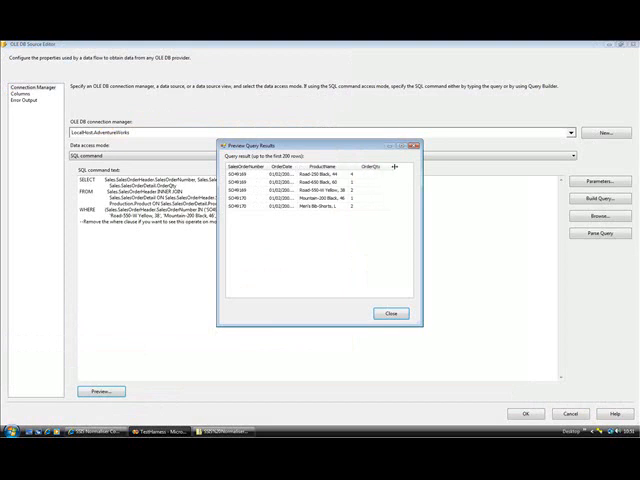
left_click(300, 175)
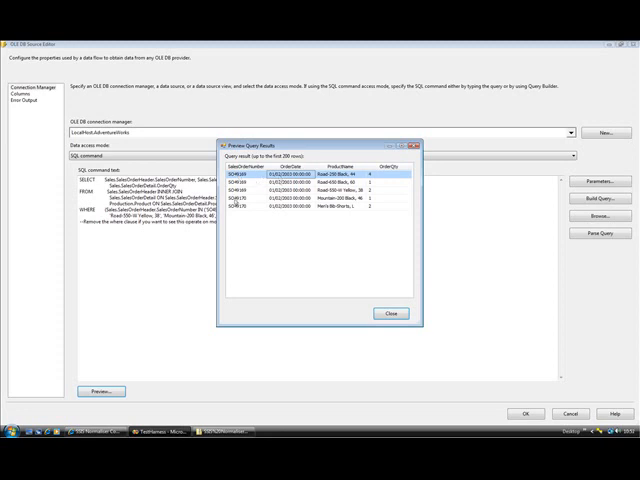
left_click(300, 212)
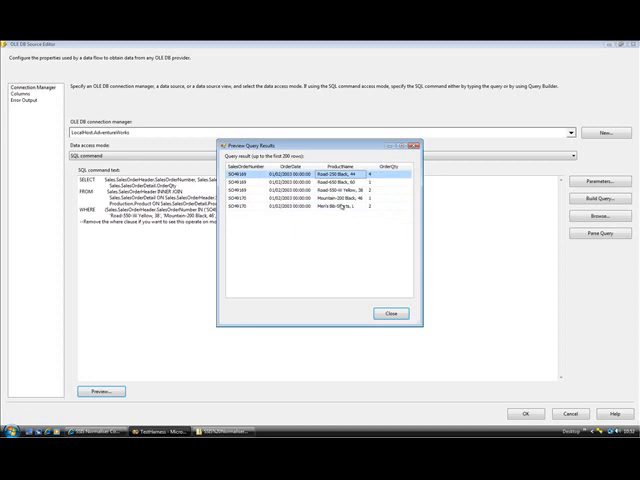
mouse_move(338, 228)
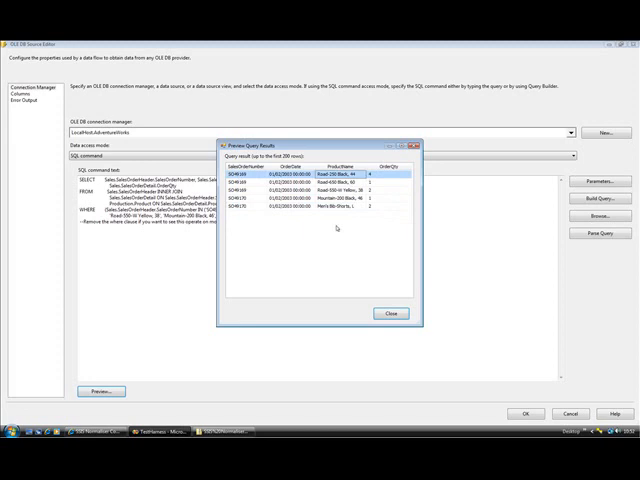
mouse_move(334, 230)
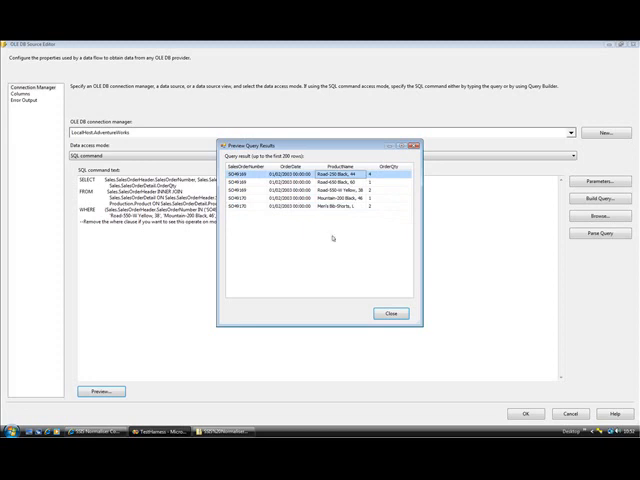
left_click(389, 313)
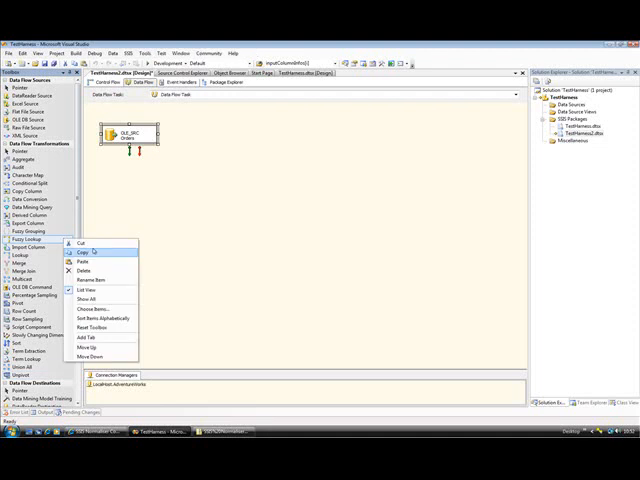
Open the Toolbox's Choose Items list and scroll through the SSIS Data Flow Items.
left_click(85, 310)
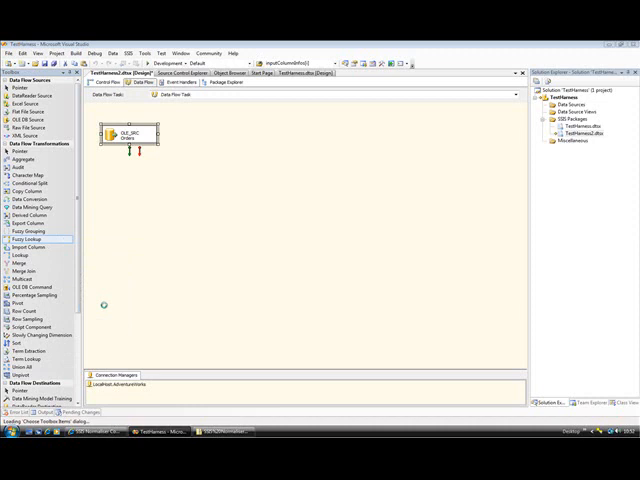
mouse_move(224, 278)
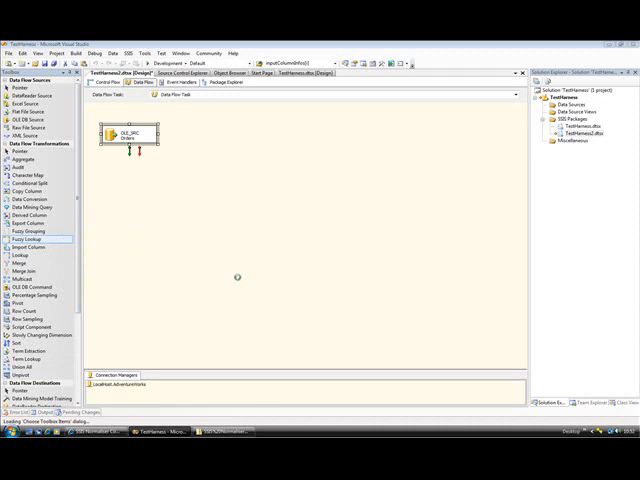
mouse_move(251, 277)
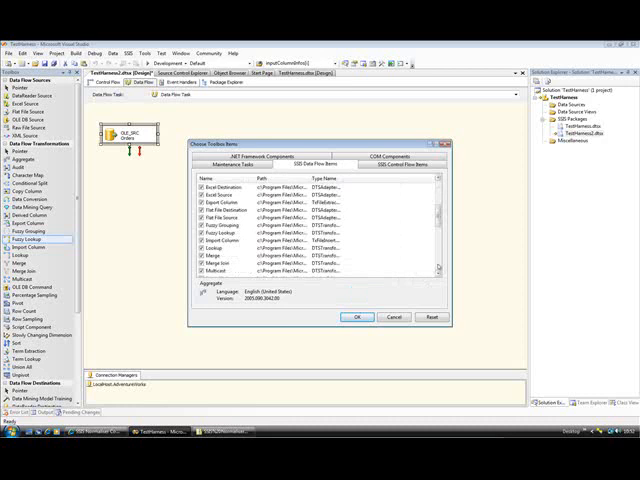
scroll("down", 3)
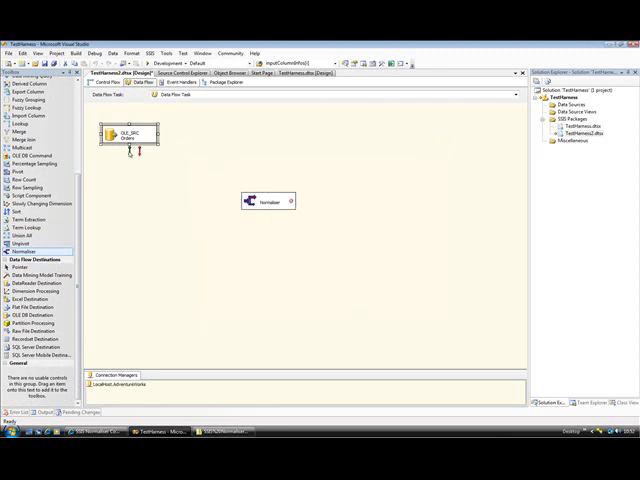
Connect the OLE_SRC Orders output path to the newly placed Normaliser.
left_click_drag(133, 148, 253, 200)
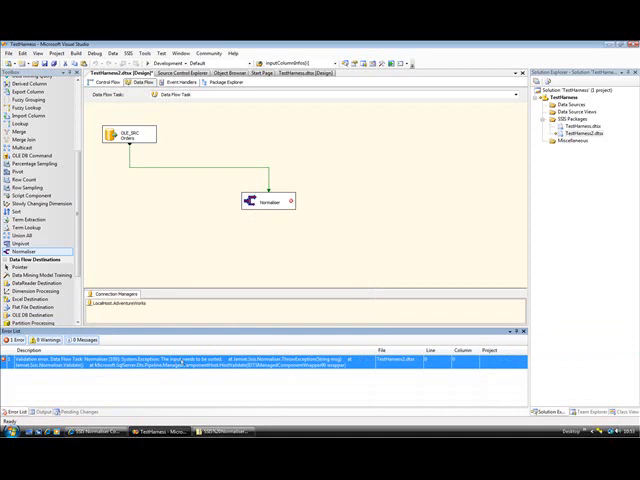
mouse_move(230, 285)
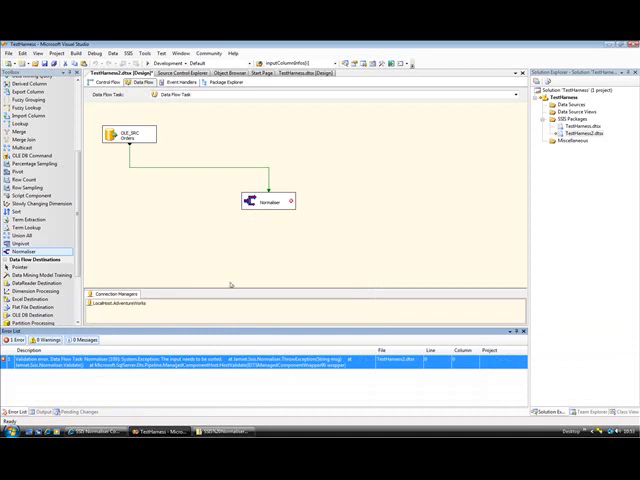
mouse_move(211, 176)
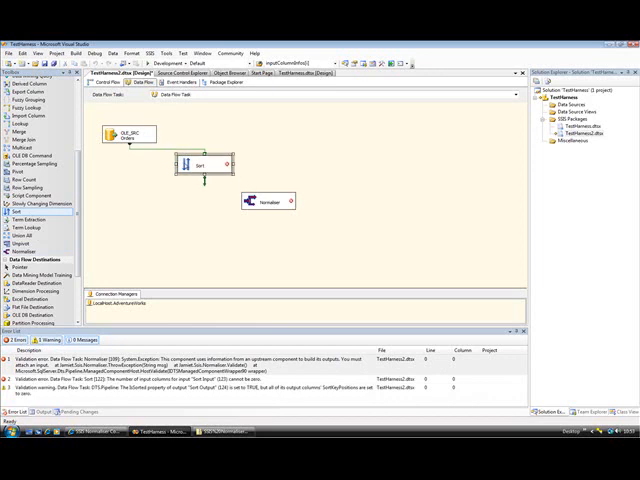
Sort rows by SalesOrderNumber in the Sort transformation feeding the Normaliser.
double_click(205, 166)
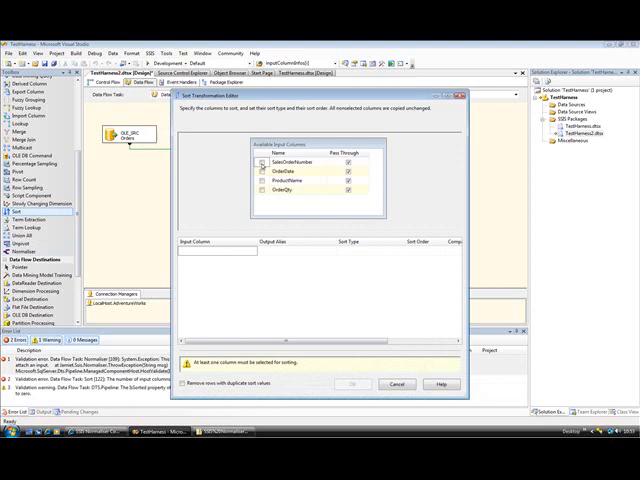
left_click(262, 172)
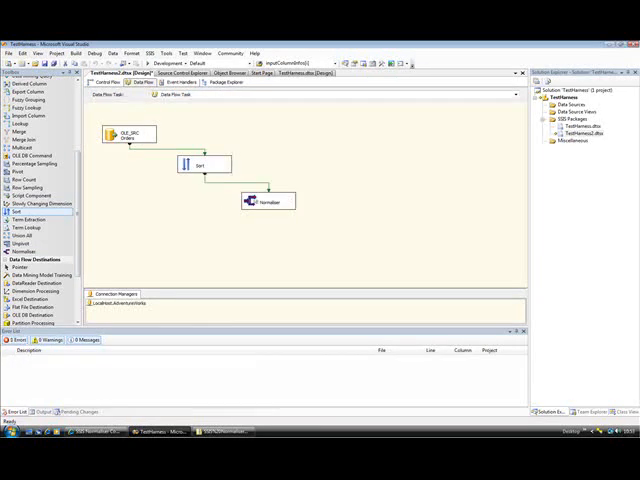
mouse_move(267, 201)
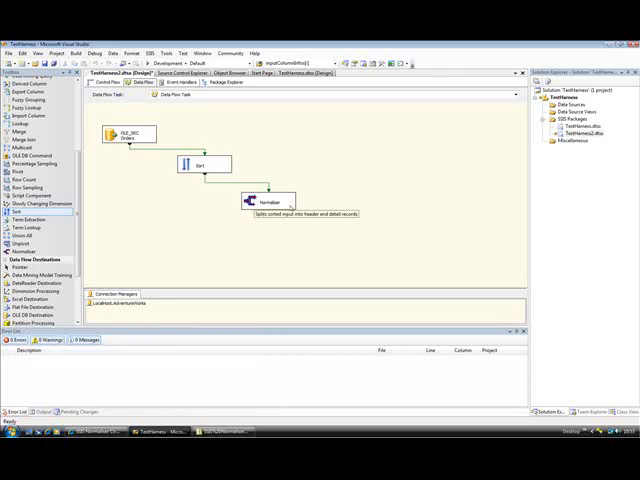
mouse_move(98, 225)
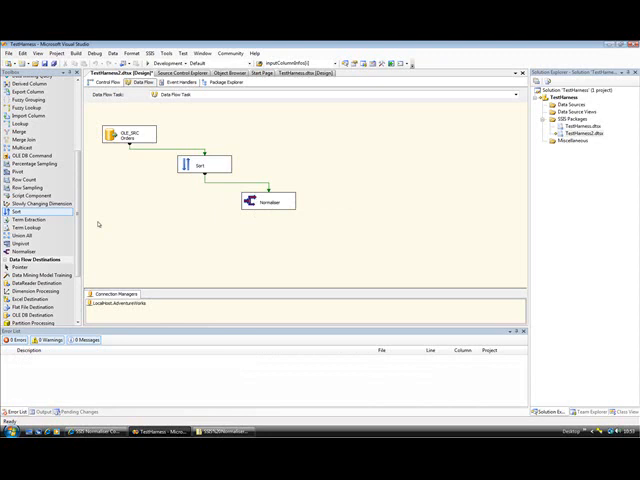
scroll("down", 3)
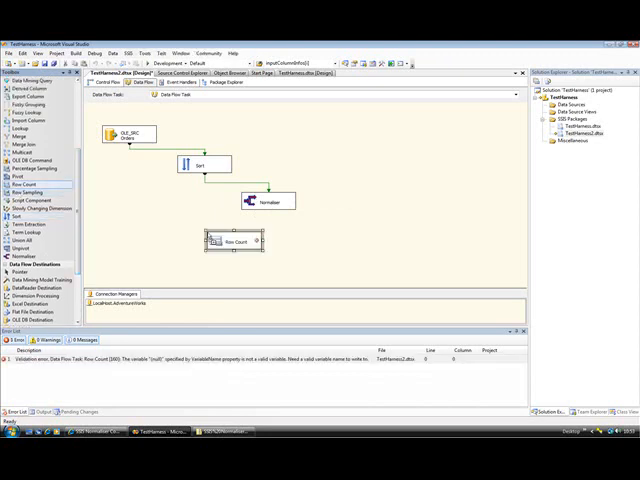
Set Row Count's VariableName to User::Variable, then open Row Count 1's Advanced Editor.
left_click(217, 248)
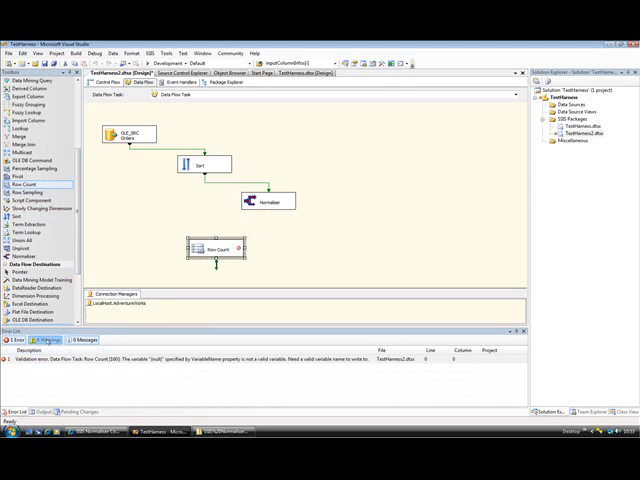
right_click(215, 248)
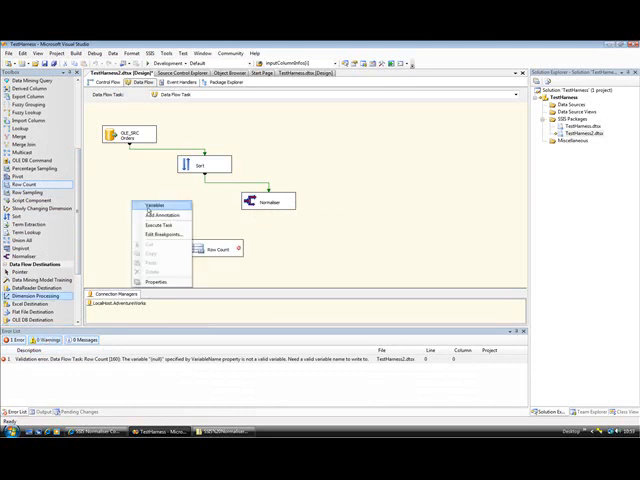
left_click(155, 205)
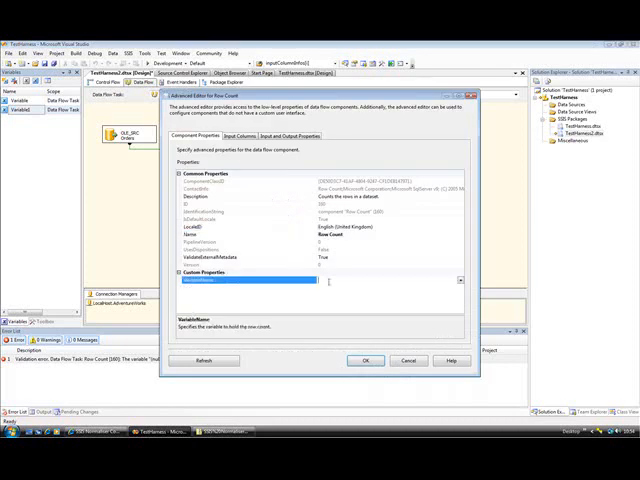
left_click(455, 279)
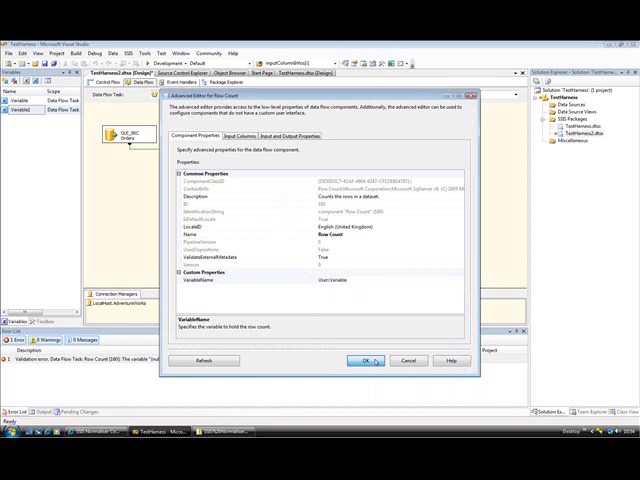
left_click(366, 361)
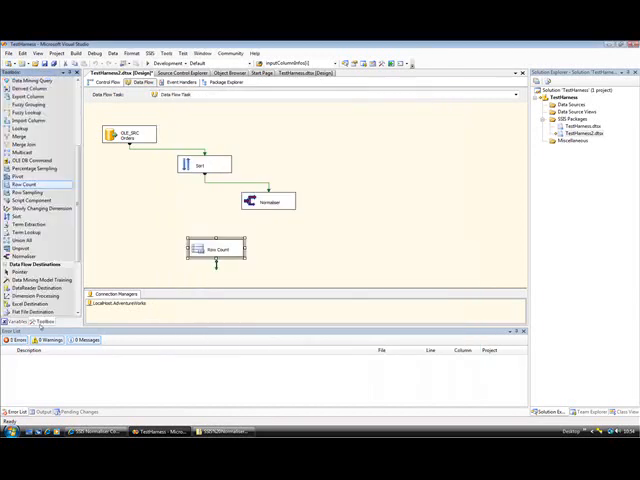
mouse_move(293, 246)
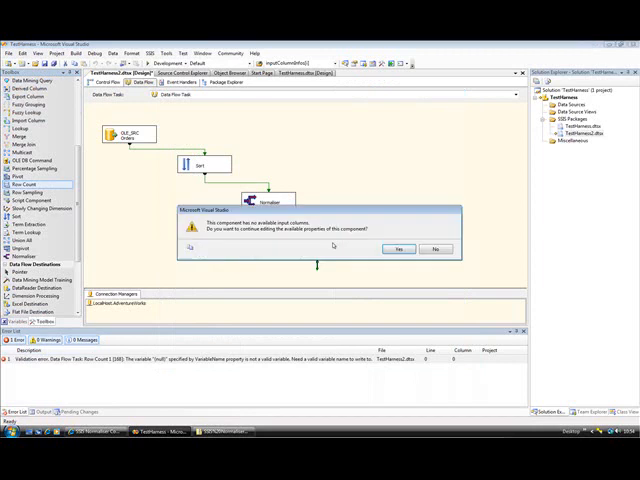
left_click(399, 248)
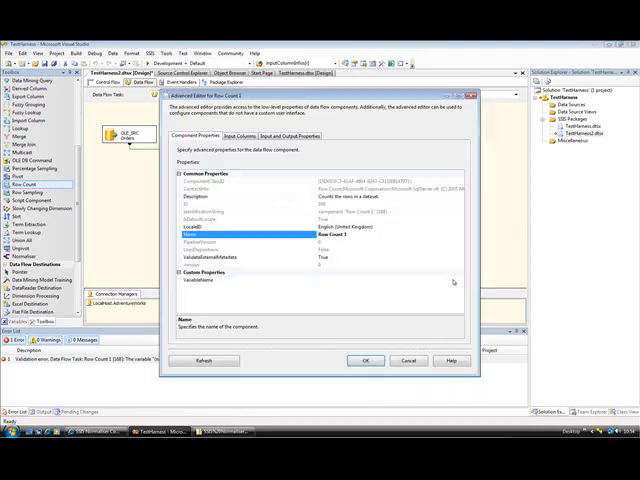
left_click(452, 281)
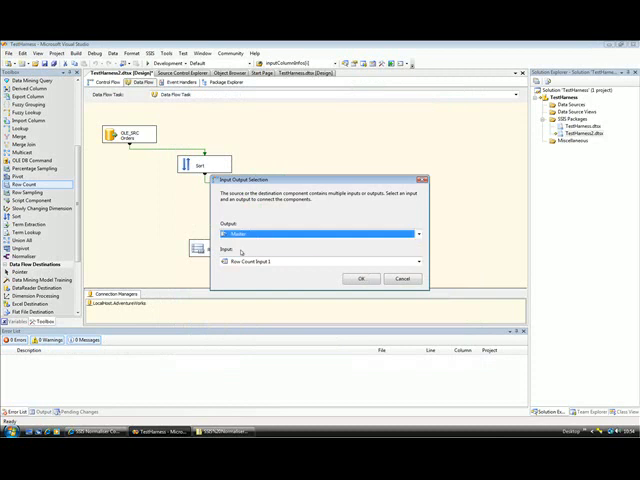
Route the Normaliser's Master output into Row Count 1.
left_click(361, 278)
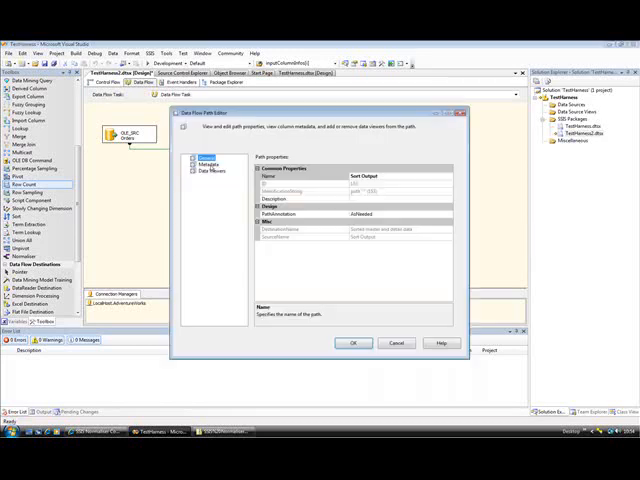
Add a Grid data viewer on each of the Sort output, Master and Detail paths.
left_click(206, 168)
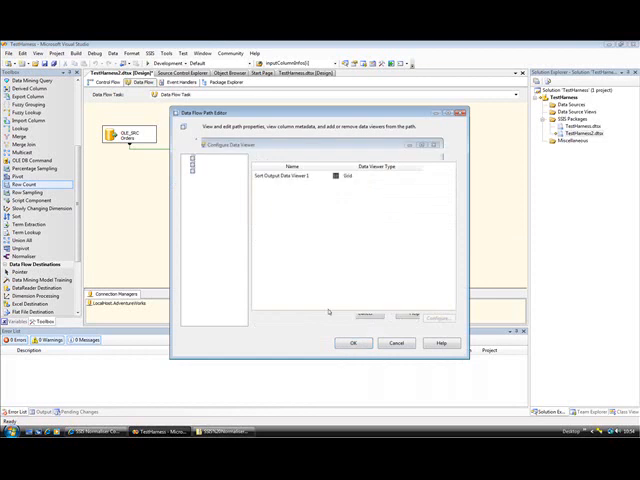
left_click(353, 343)
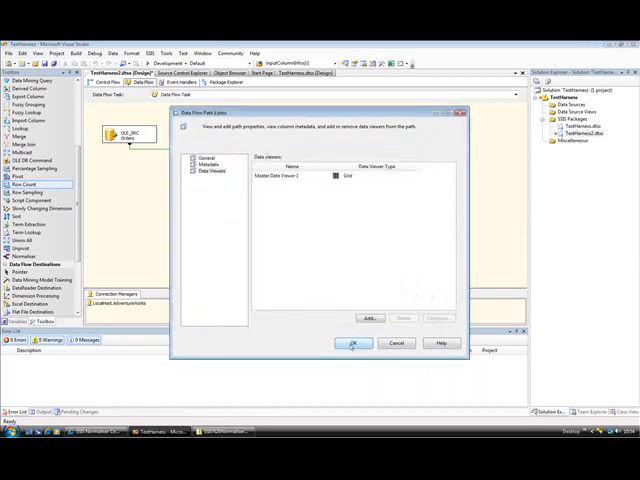
left_click(200, 164)
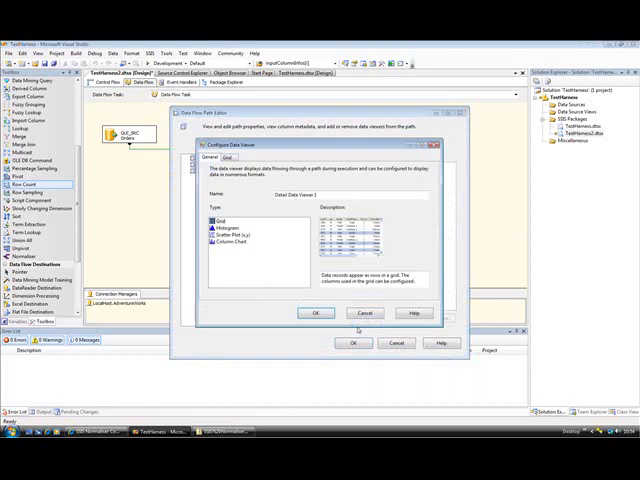
left_click(316, 313)
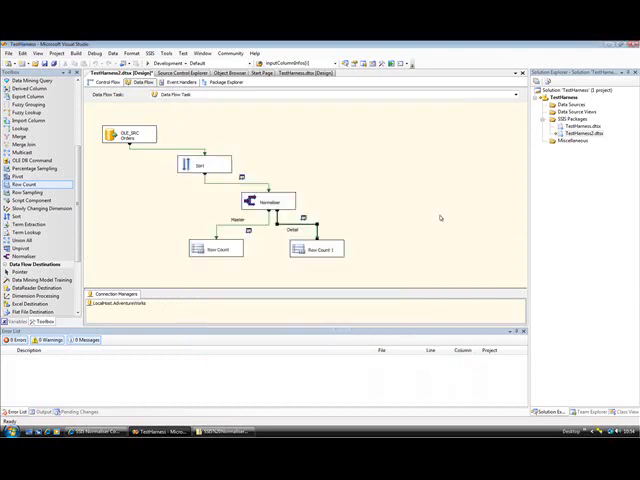
right_click(575, 127)
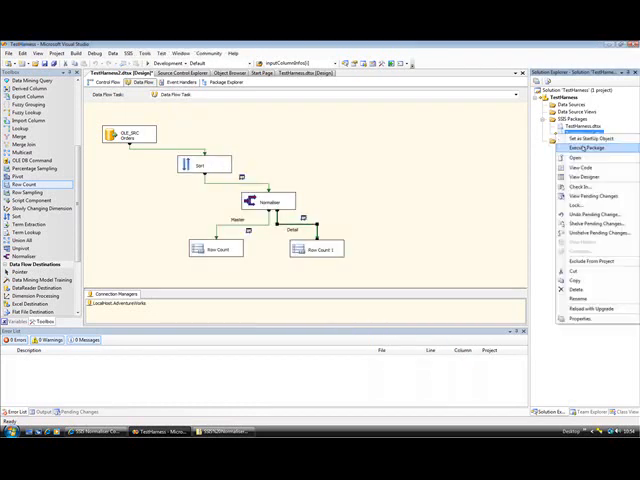
Execute the package, stepping past viewers showing 5 sorted, 2 Master and 5 Detail rows.
left_click(576, 147)
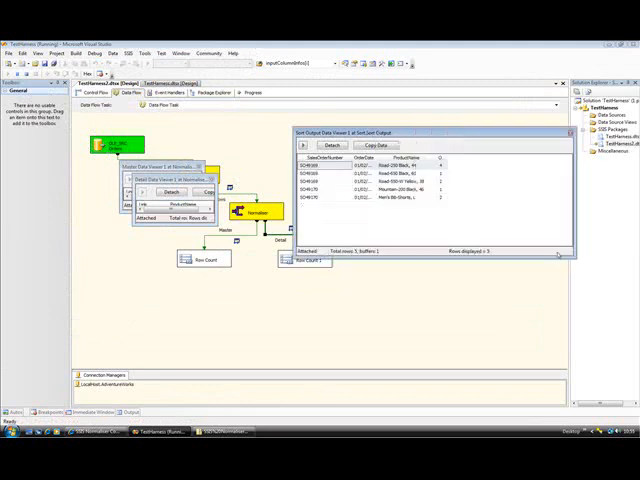
left_click(375, 161)
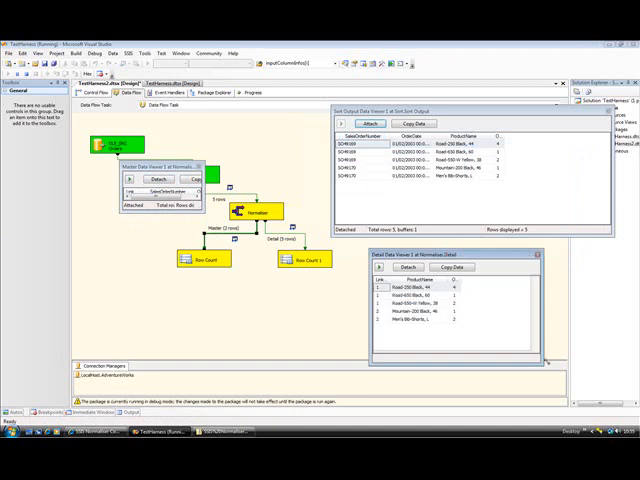
left_click(384, 267)
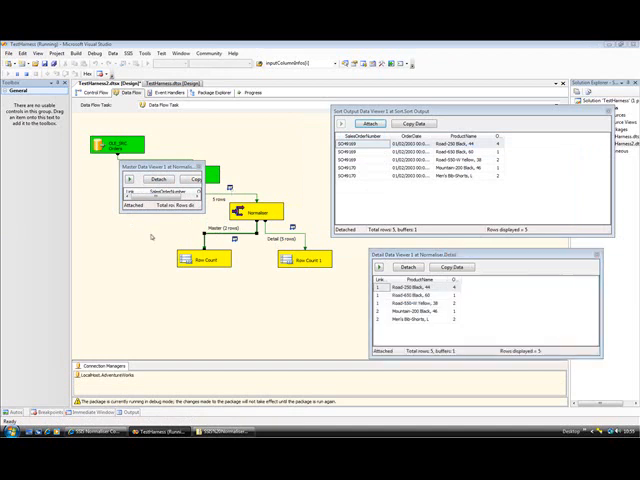
Move the Master data viewer below the diagram to compare its LinkIDs with the Detail rows.
left_click_drag(155, 175, 130, 300)
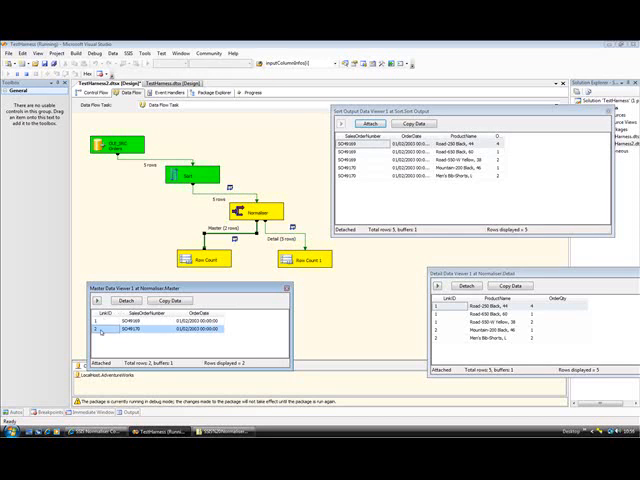
mouse_move(336, 365)
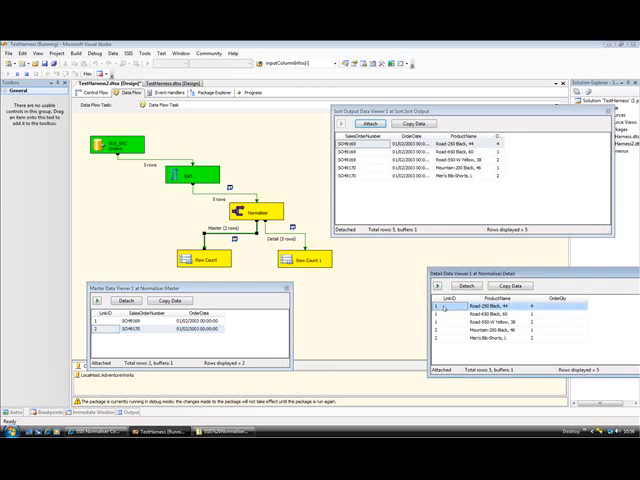
mouse_move(448, 312)
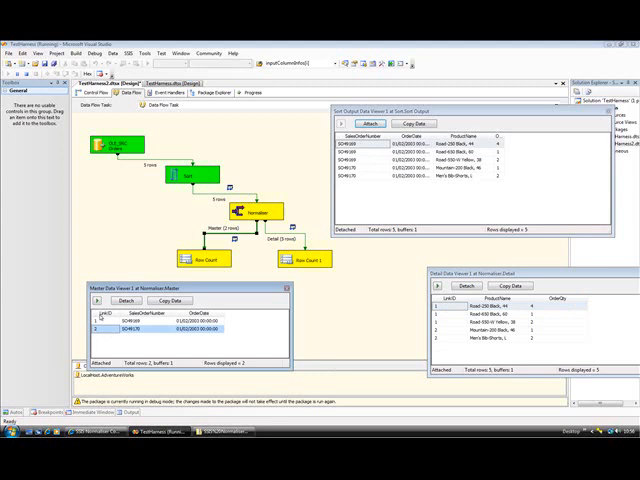
mouse_move(484, 347)
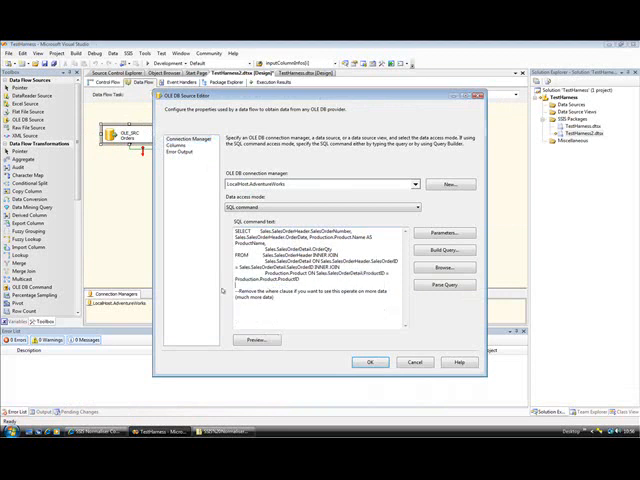
Confirm the Orders source query without its WHERE clause and open the package file's options.
left_click(369, 362)
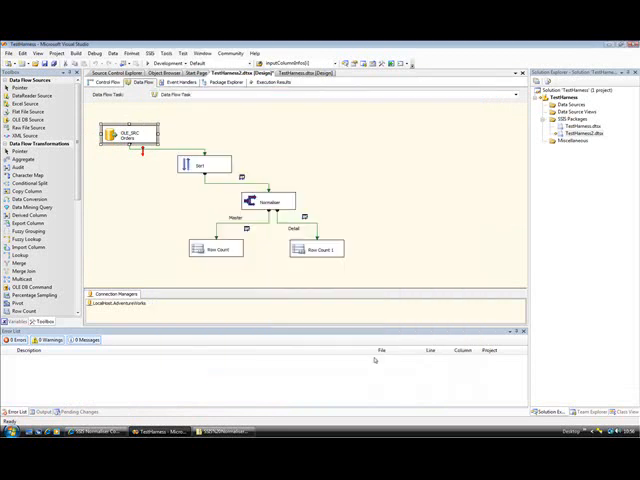
right_click(586, 129)
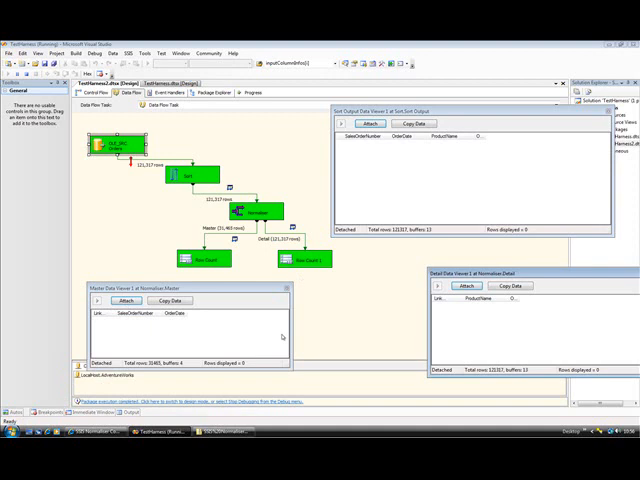
mouse_move(305, 384)
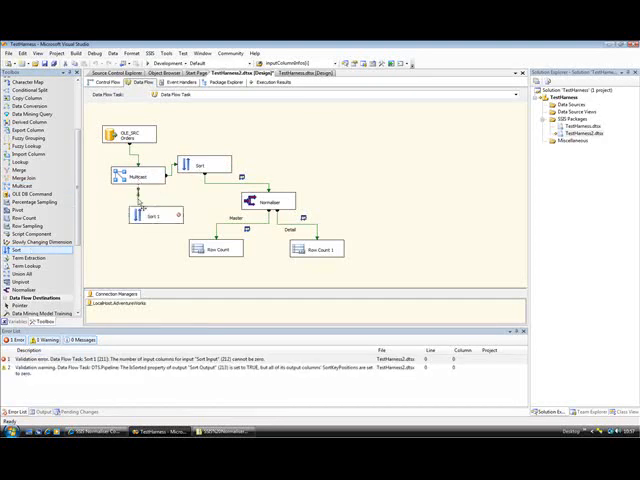
Set Sort 1 to sort on SalesOrderNumber and OrderDate, removing duplicate rows.
double_click(141, 213)
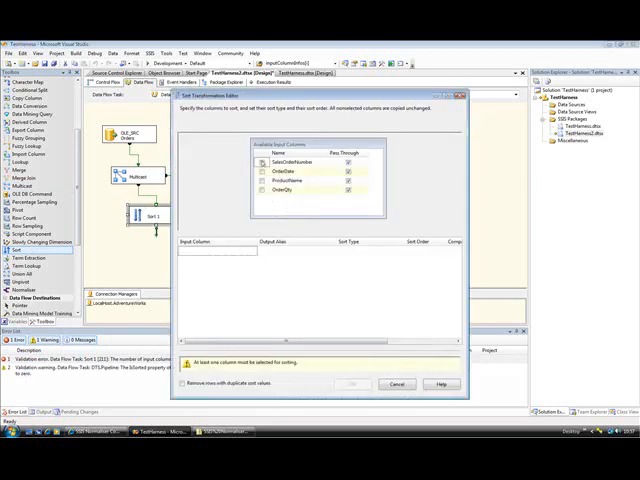
left_click(262, 170)
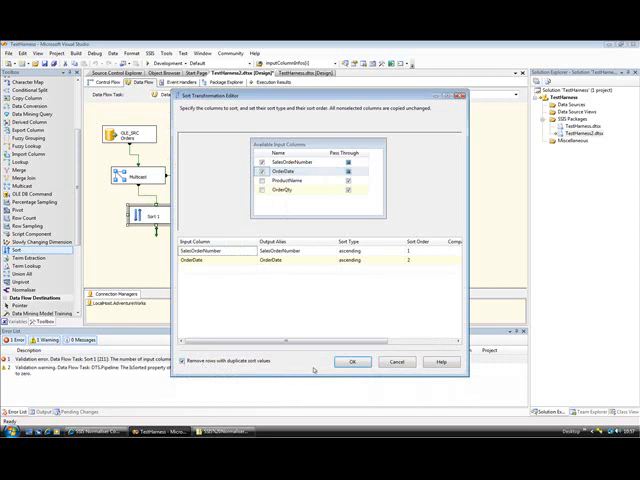
left_click(352, 361)
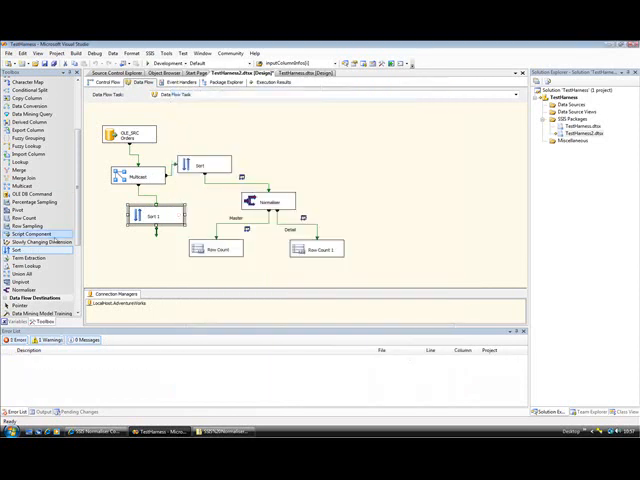